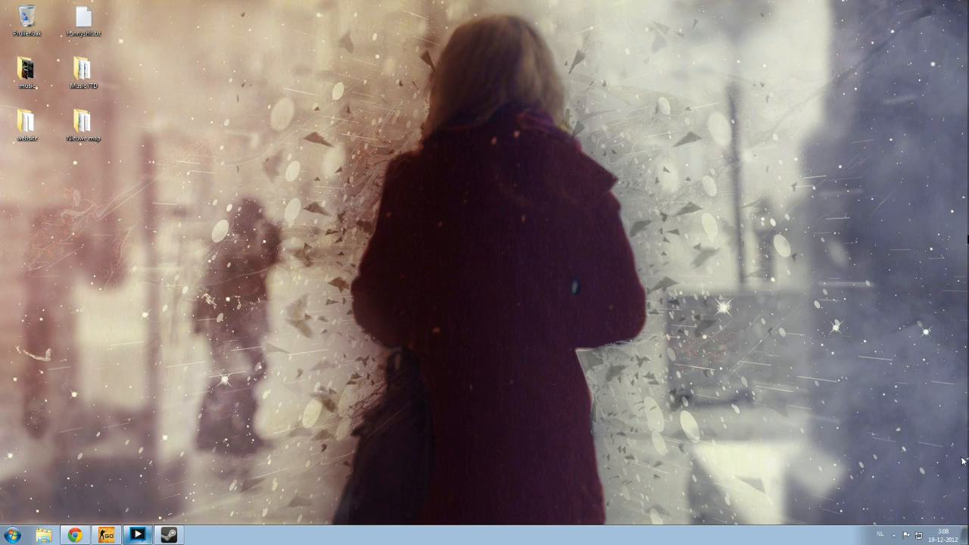
{"action": "mouse_move", "coordinate": [788, 232]}
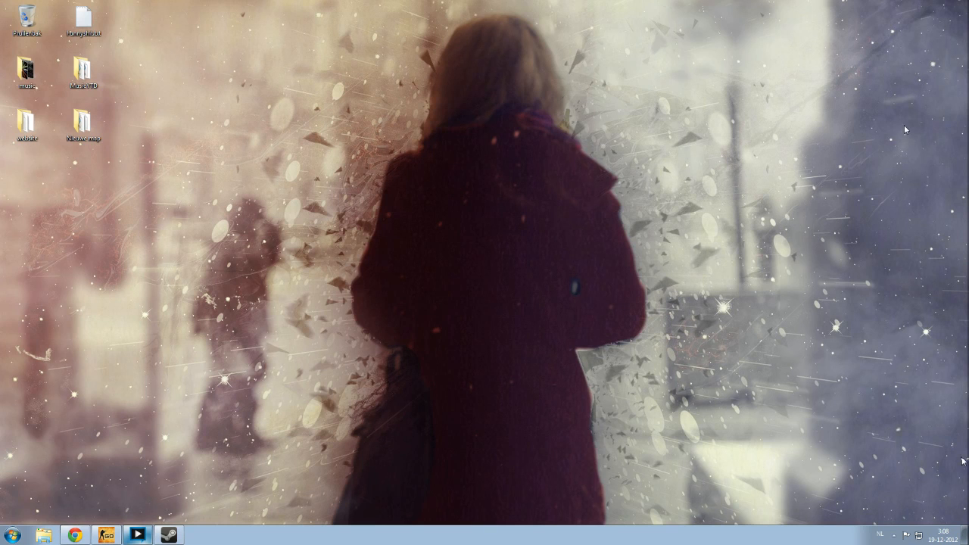
{"action": "mouse_move", "coordinate": [464, 246]}
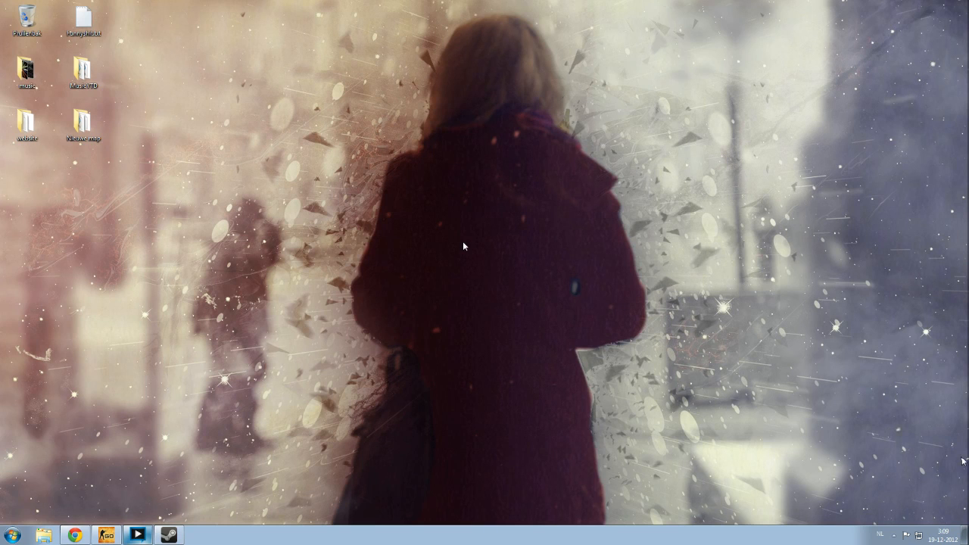
{"action": "mouse_move", "coordinate": [263, 396]}
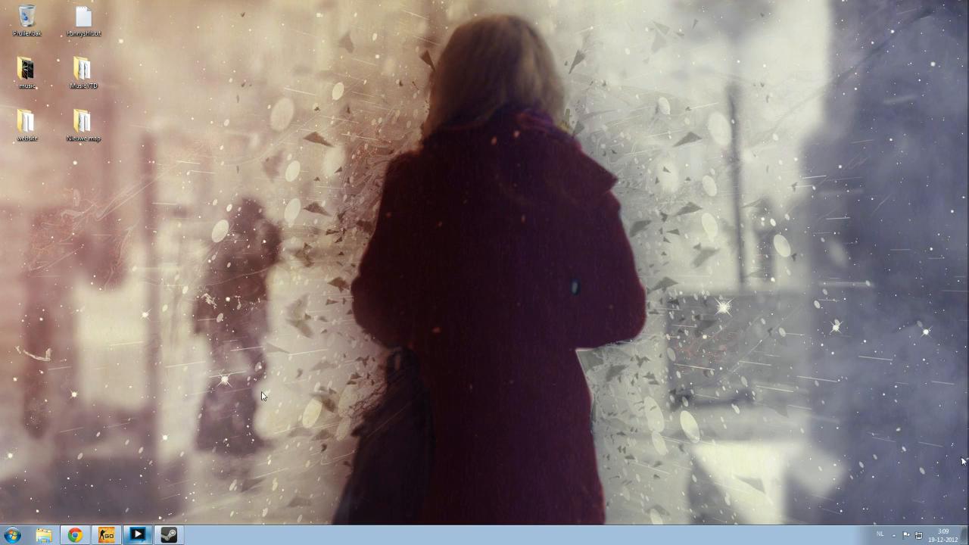
{"action": "mouse_move", "coordinate": [275, 402]}
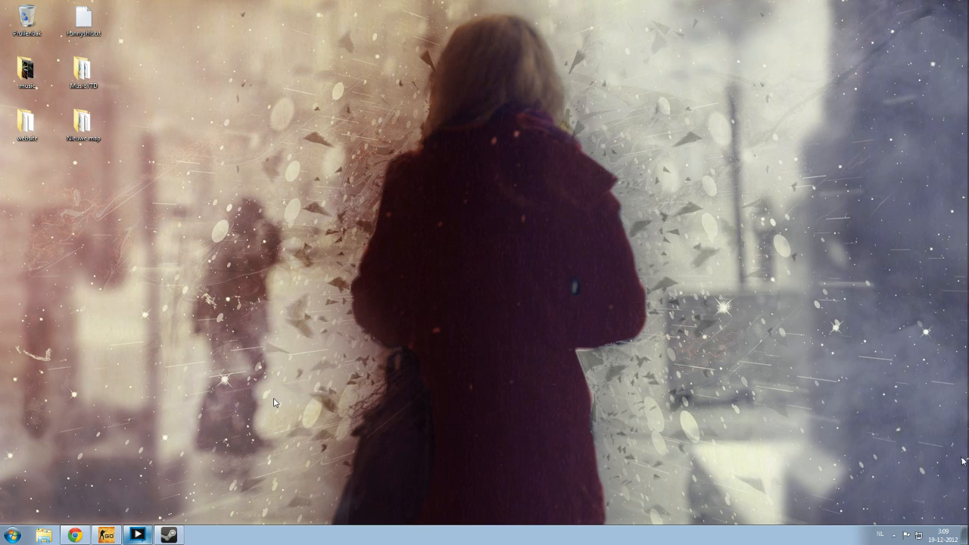
{"action": "mouse_move", "coordinate": [225, 302]}
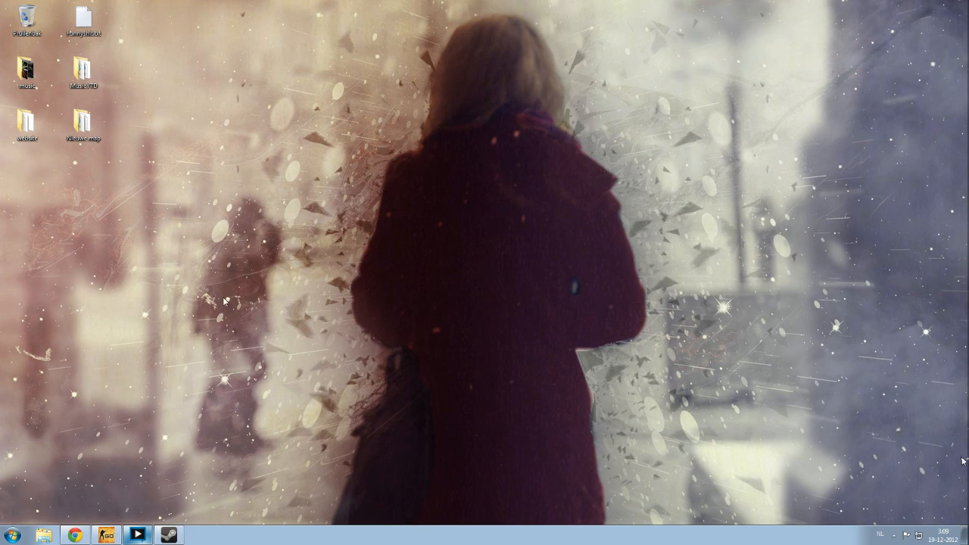
{"action": "mouse_move", "coordinate": [140, 367]}
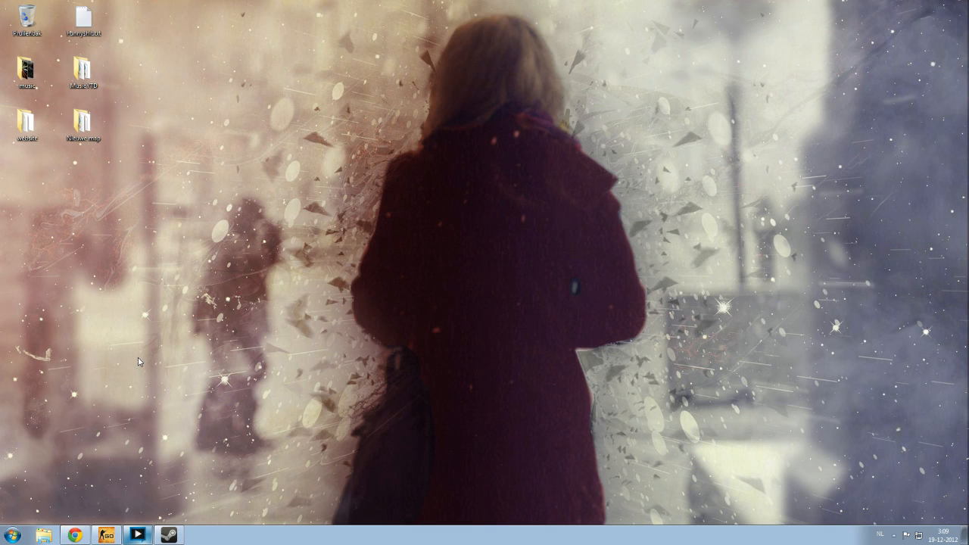
{"action": "mouse_move", "coordinate": [141, 371]}
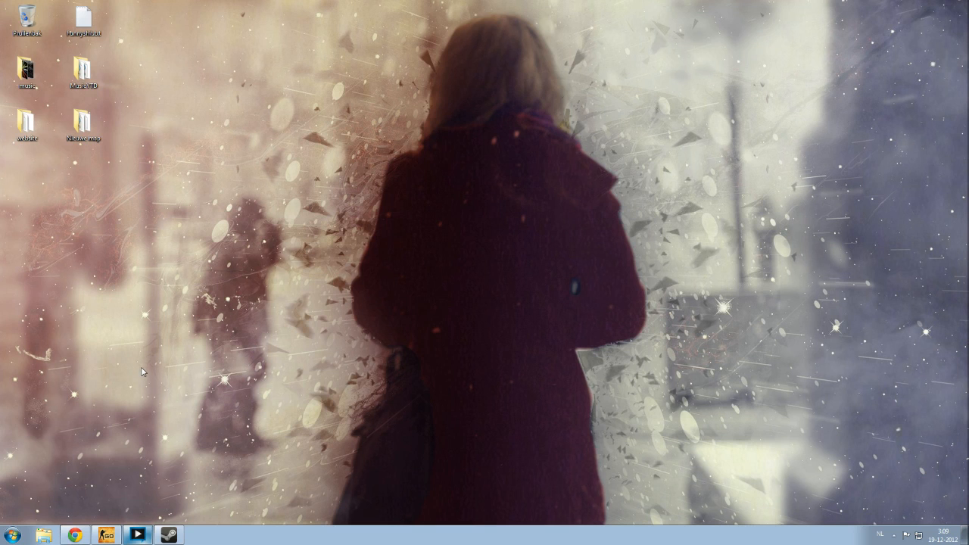
{"action": "mouse_move", "coordinate": [271, 296]}
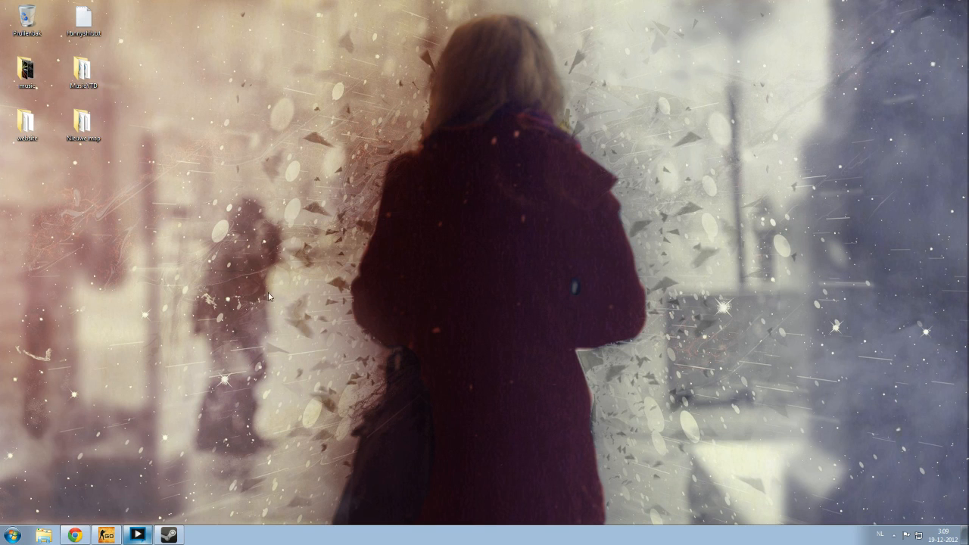
- Search Control Panel for 'mouse' to reach the Mouse Properties pointer options
{"action": "left_click", "coordinate": [10, 534]}
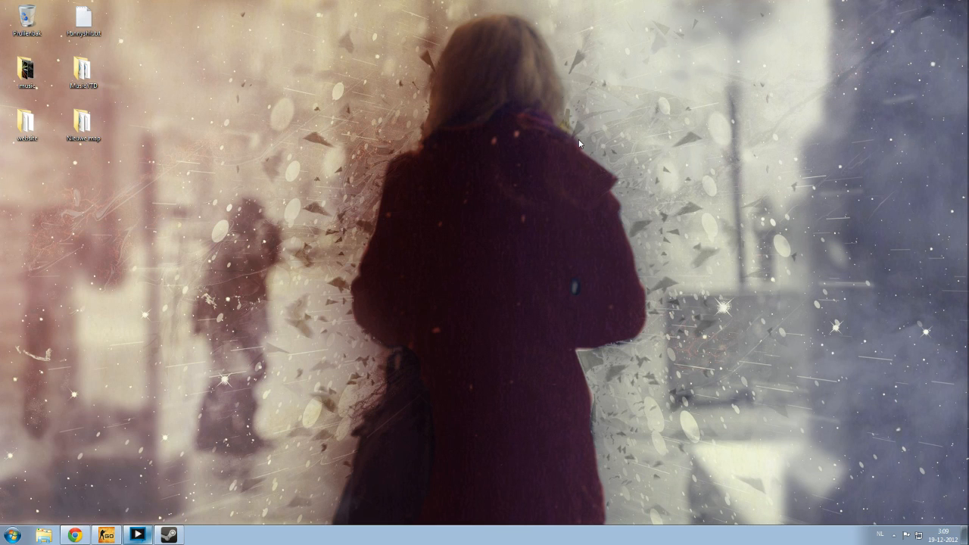
{"action": "mouse_move", "coordinate": [619, 76]}
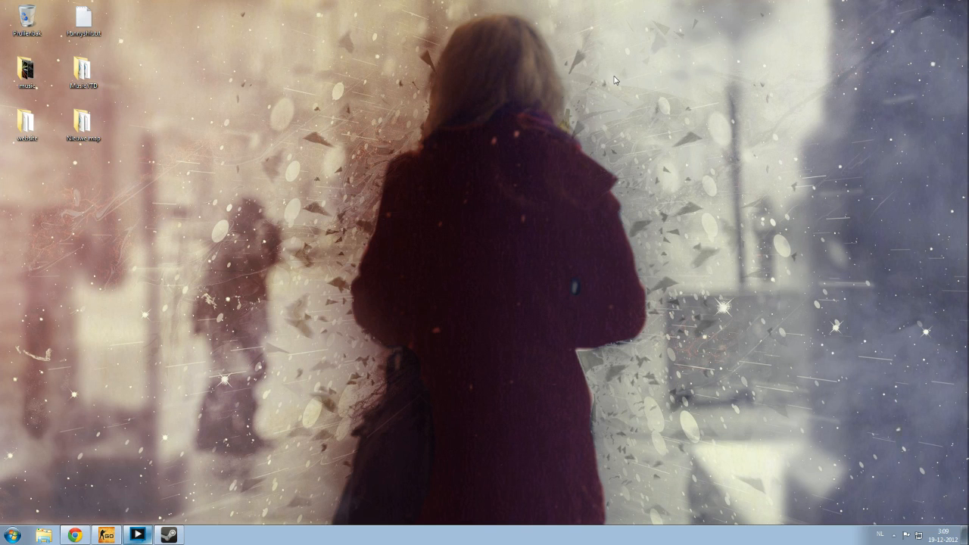
{"action": "mouse_move", "coordinate": [536, 72]}
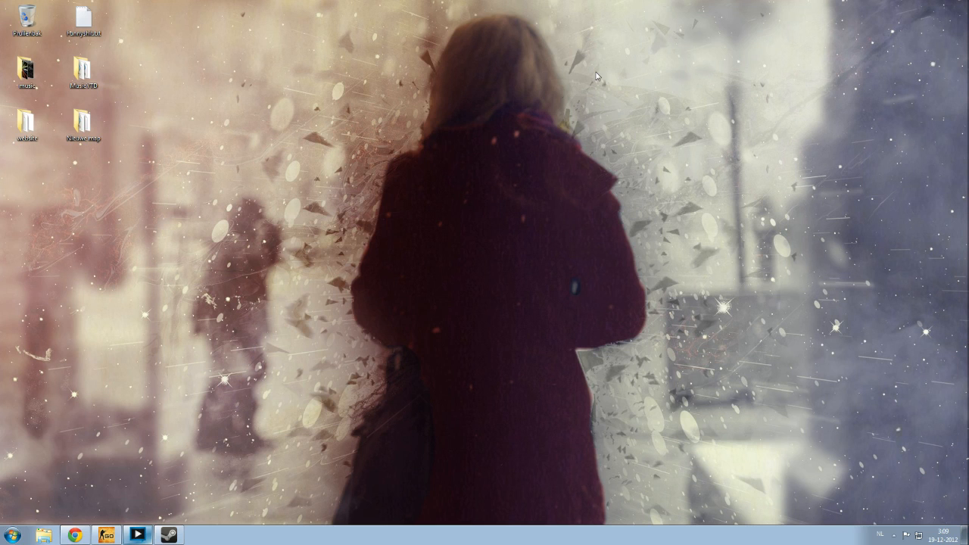
{"action": "mouse_move", "coordinate": [341, 183]}
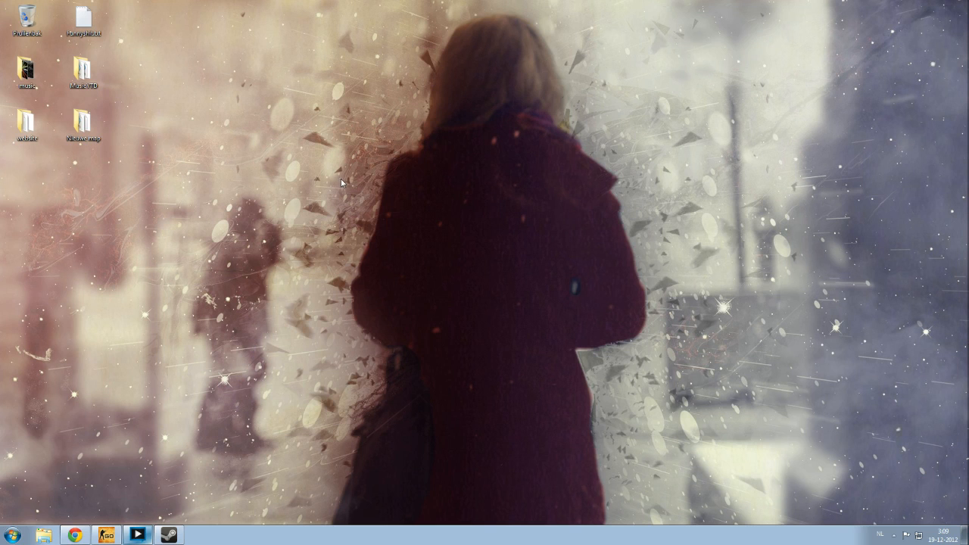
{"action": "mouse_move", "coordinate": [492, 60]}
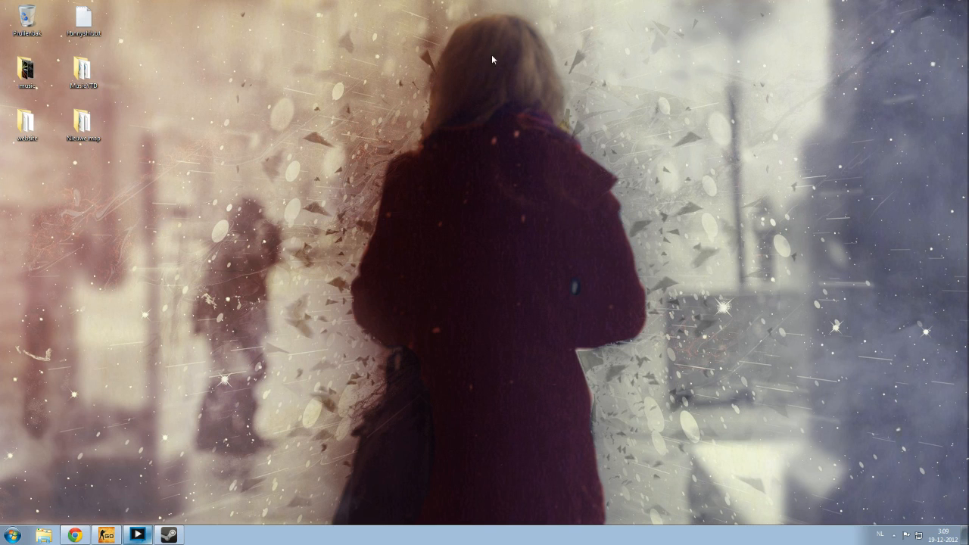
{"action": "mouse_move", "coordinate": [637, 83]}
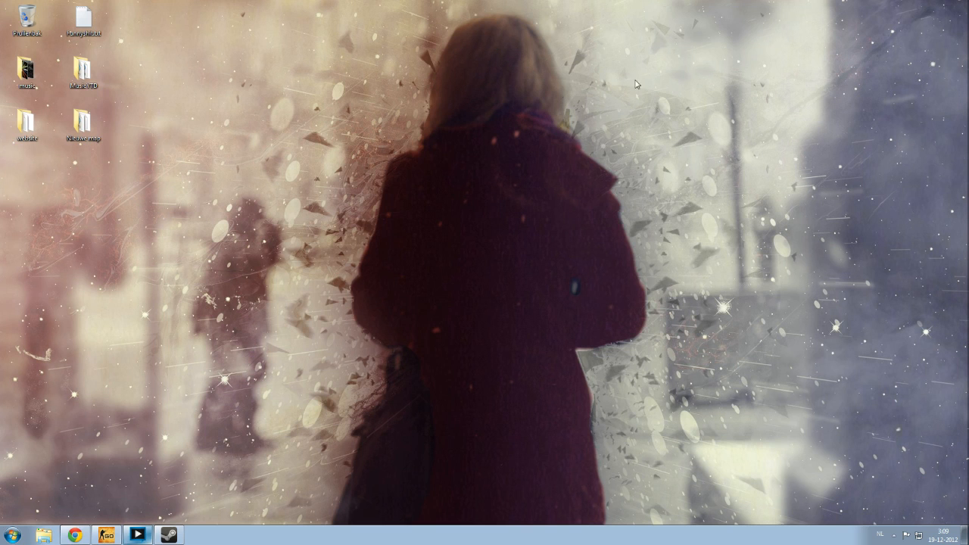
{"action": "mouse_move", "coordinate": [265, 175]}
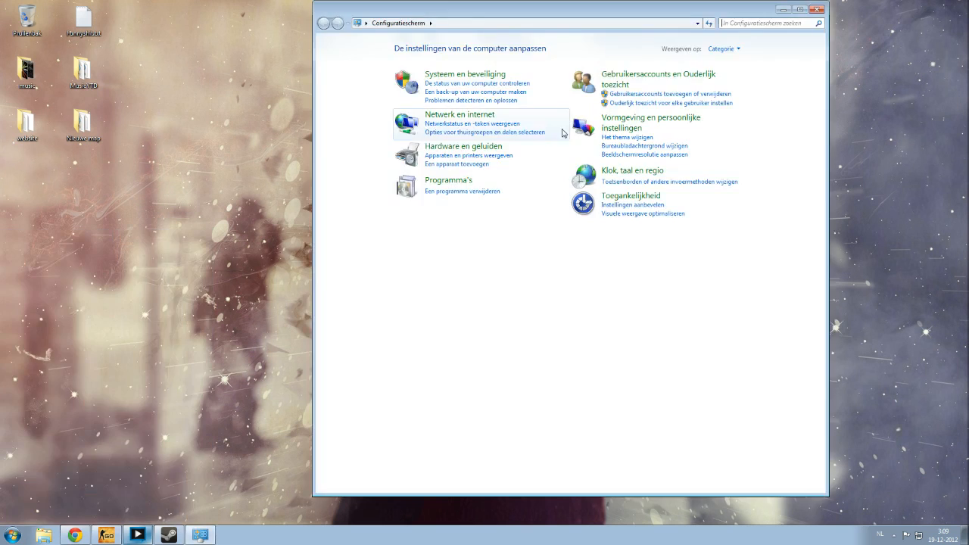
{"action": "type", "text": "mouse"}
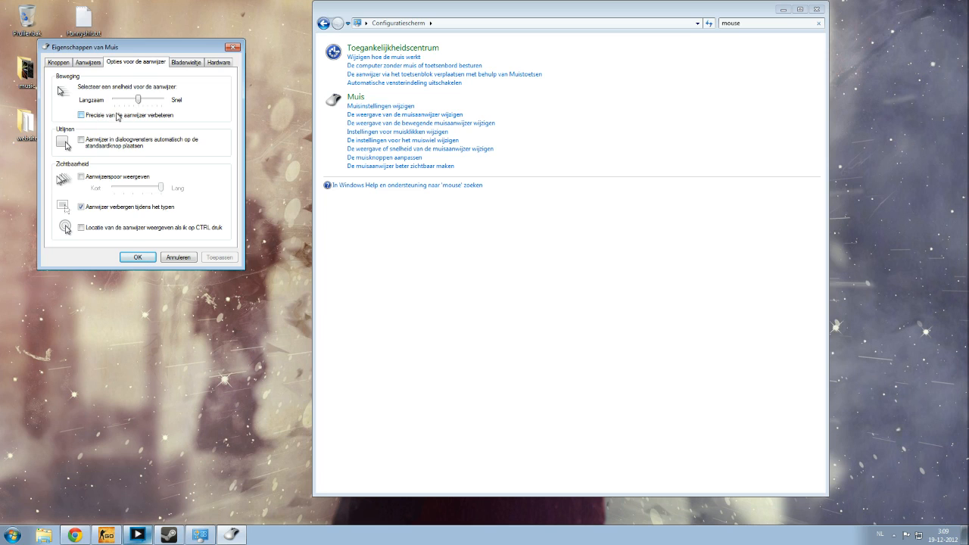
- Tick 'Precisie van de aanwijzer verbeteren', then untick it so it ends off
{"action": "left_click", "coordinate": [80, 115]}
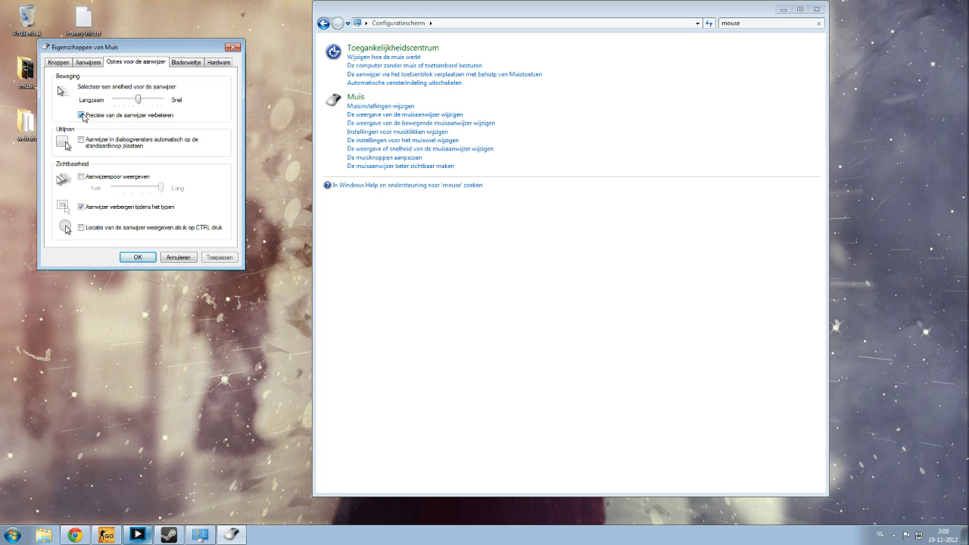
{"action": "left_click", "coordinate": [81, 115]}
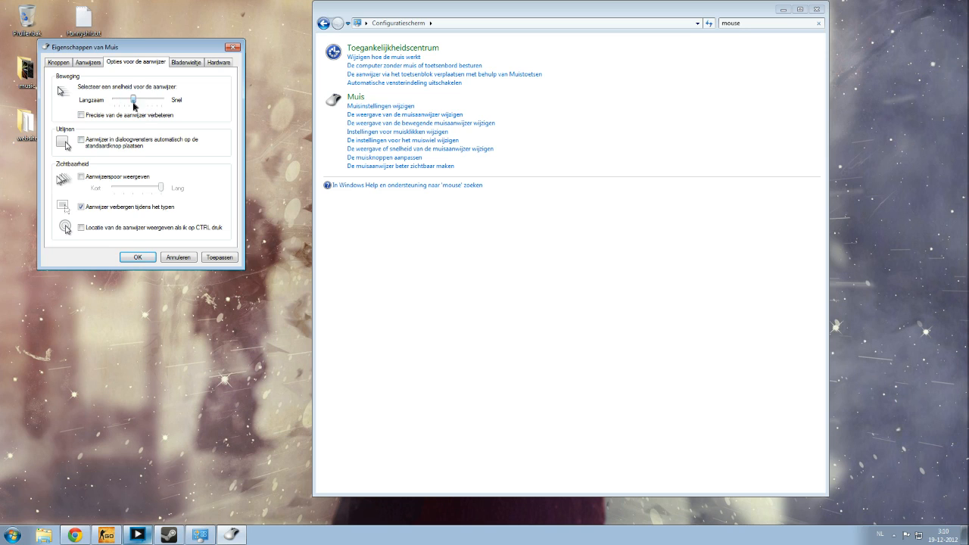
- Drag the pointer speed slider to Langzaam, then back to the middle default notch
{"action": "left_click_drag", "start_coordinate": [135, 99], "coordinate": [94, 100]}
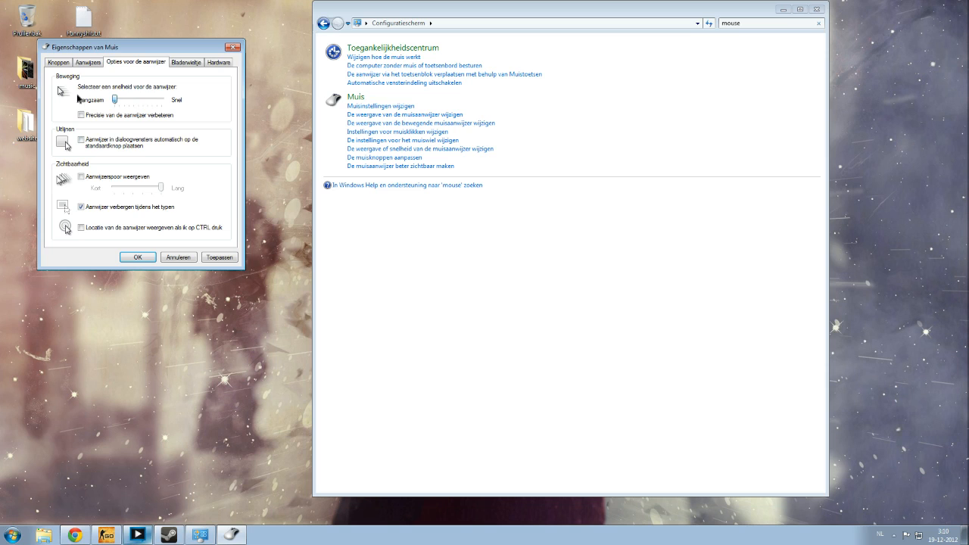
{"action": "mouse_move", "coordinate": [105, 101]}
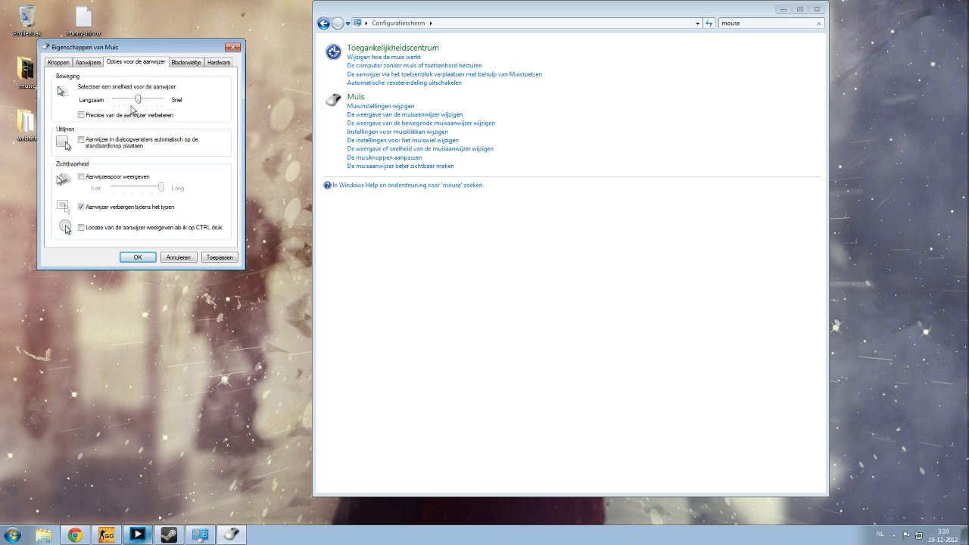
{"action": "mouse_move", "coordinate": [148, 110]}
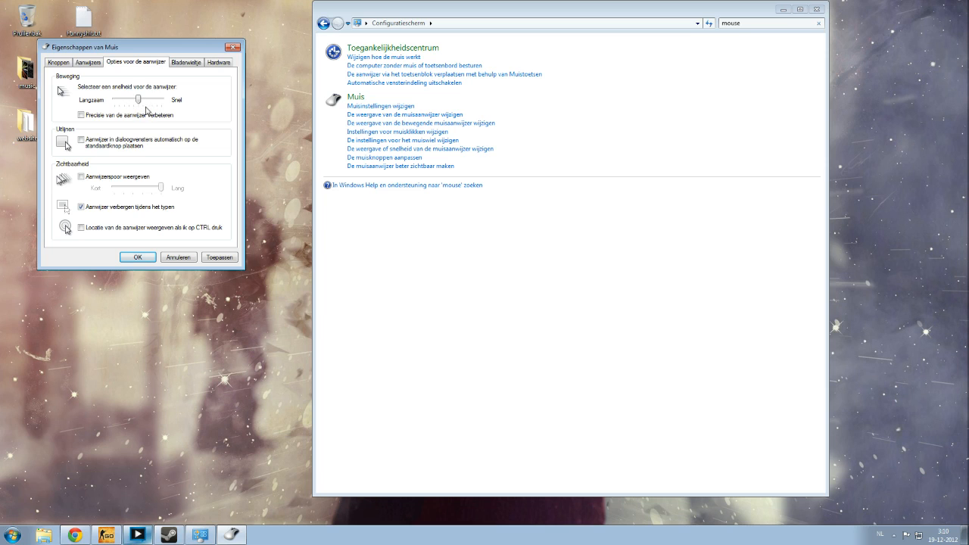
{"action": "mouse_move", "coordinate": [136, 175]}
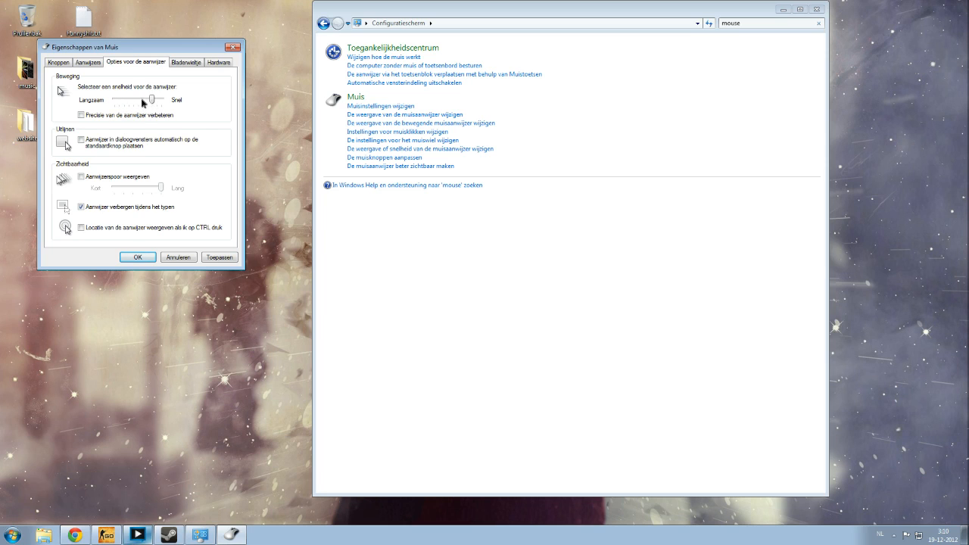
{"action": "left_click_drag", "start_coordinate": [144, 99], "coordinate": [134, 99]}
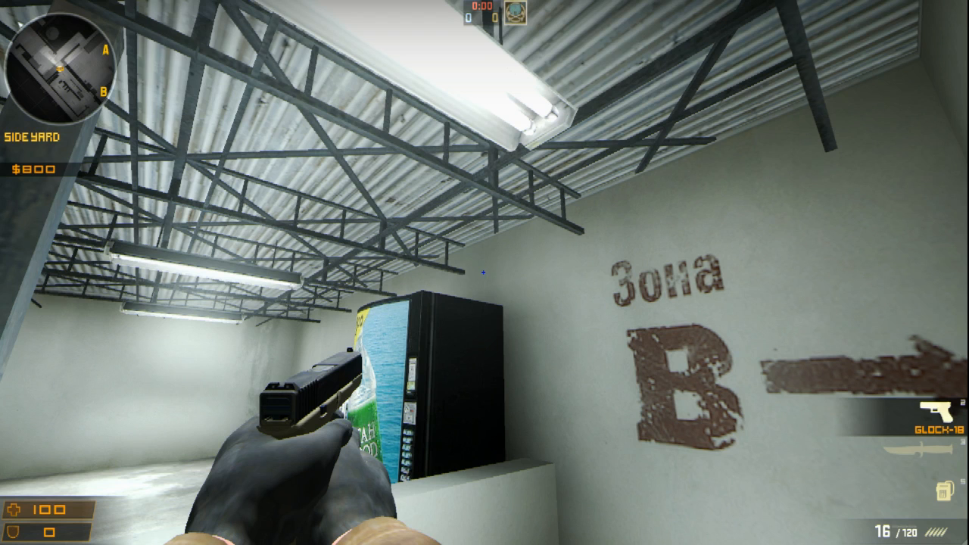
{"action": "mouse_move", "coordinate": [485, 273]}
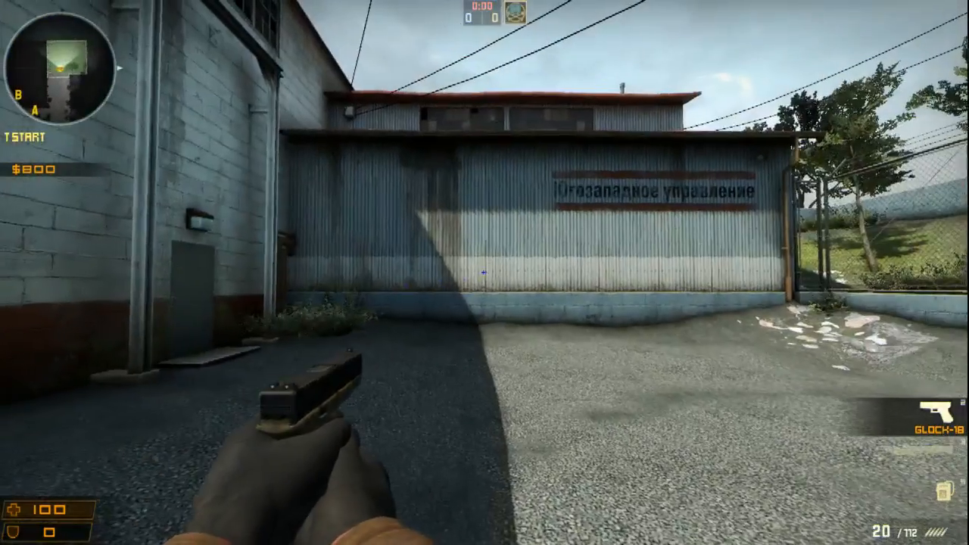
{"action": "mouse_move", "coordinate": [303, 273]}
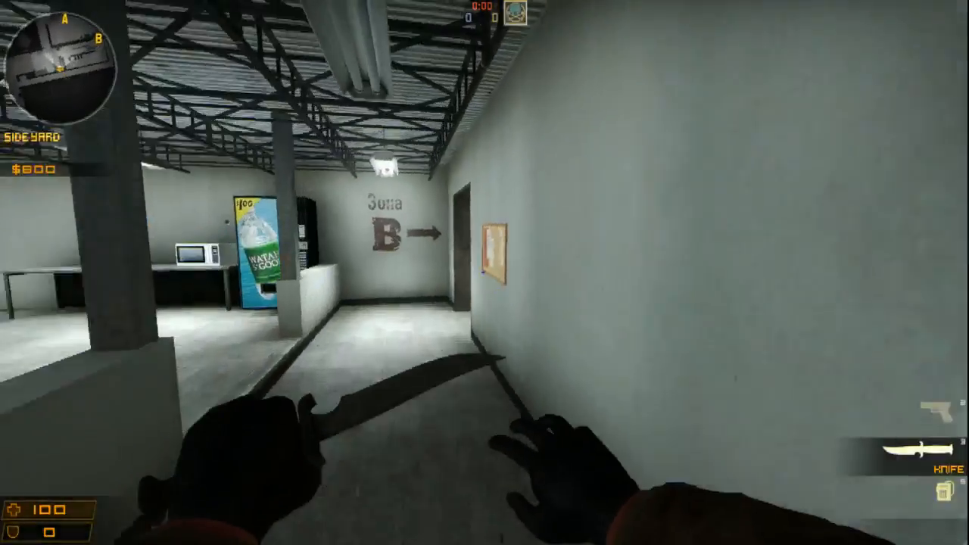
{"action": "mouse_move", "coordinate": [485, 273]}
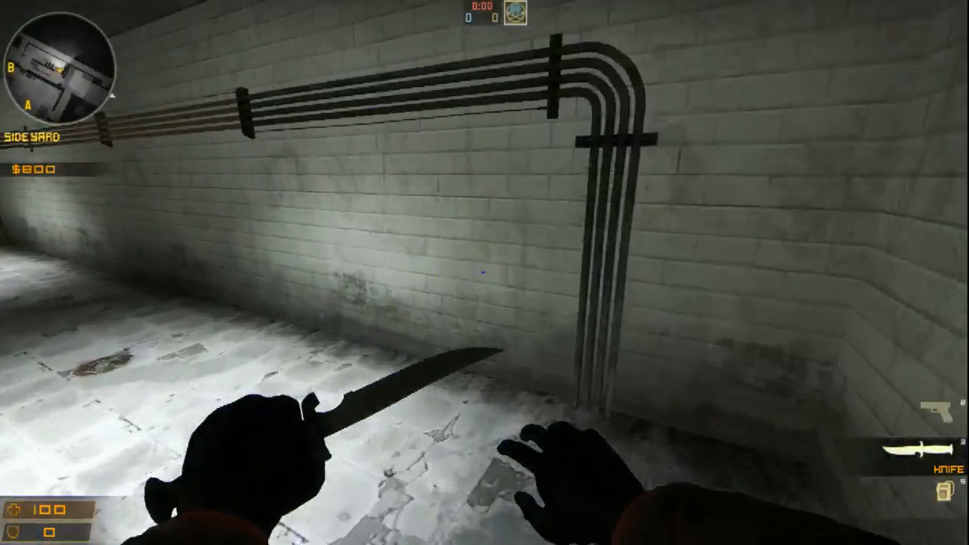